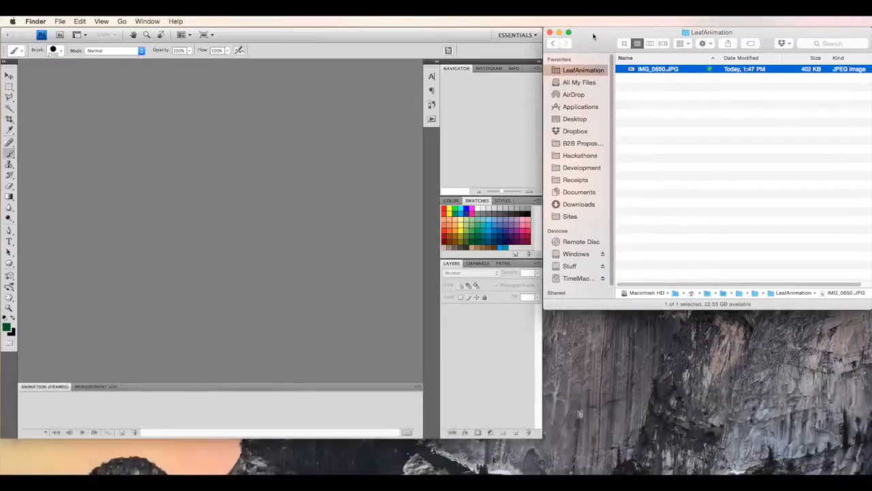
mouse_move(34, 68)
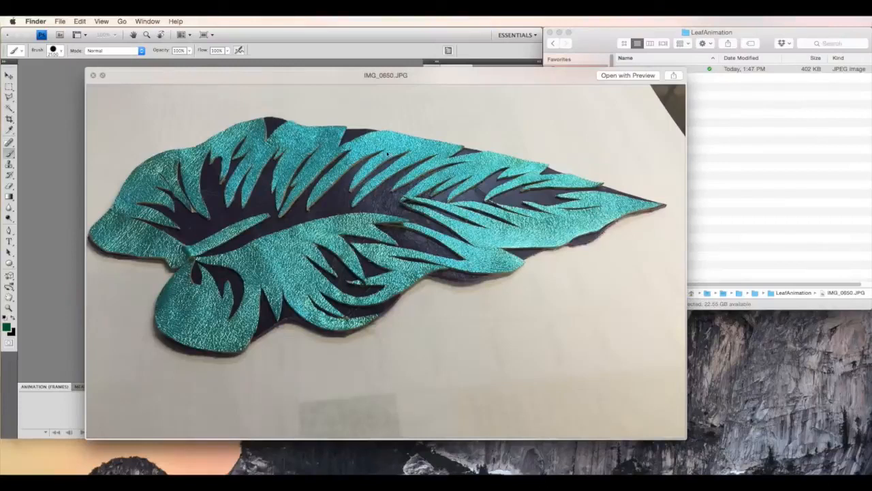
mouse_move(208, 218)
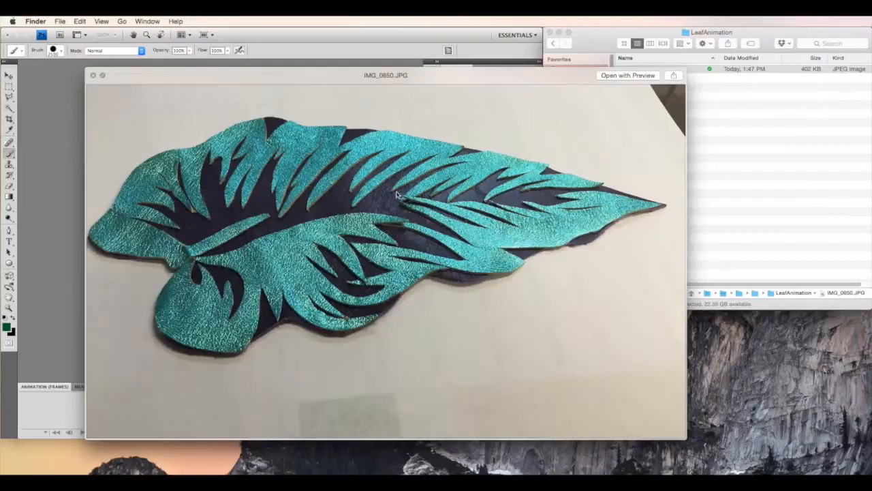
mouse_move(148, 236)
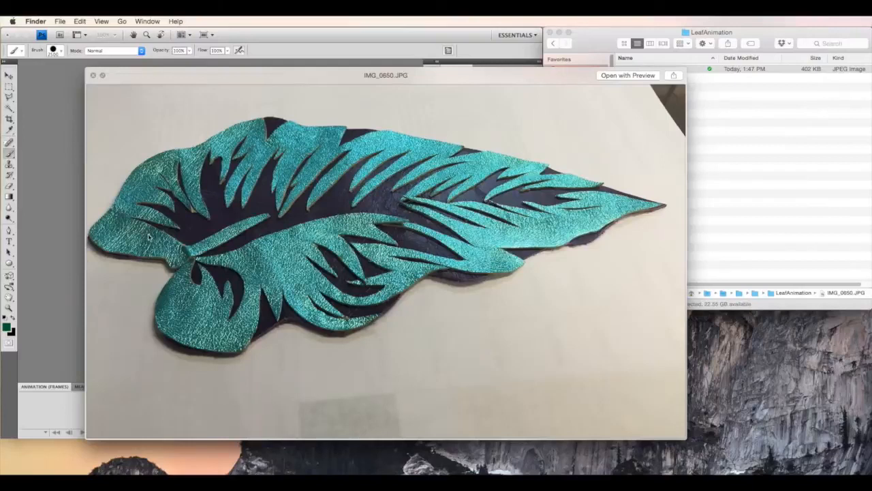
mouse_move(314, 212)
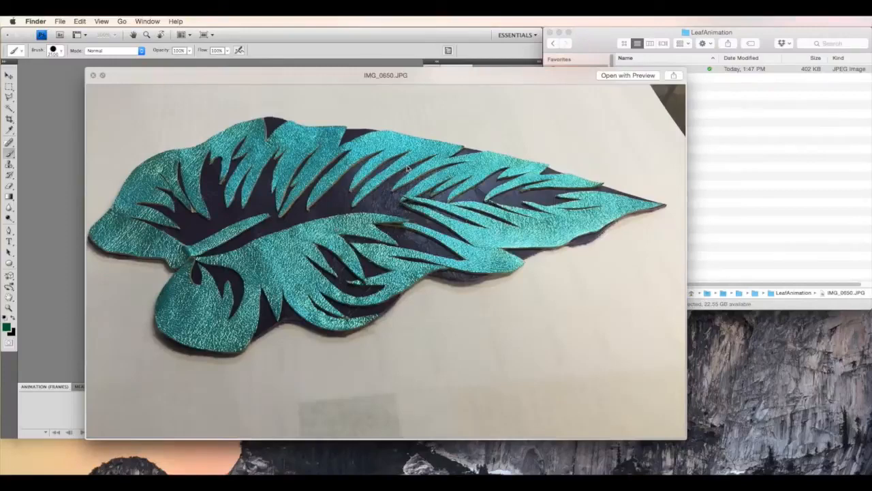
mouse_move(503, 102)
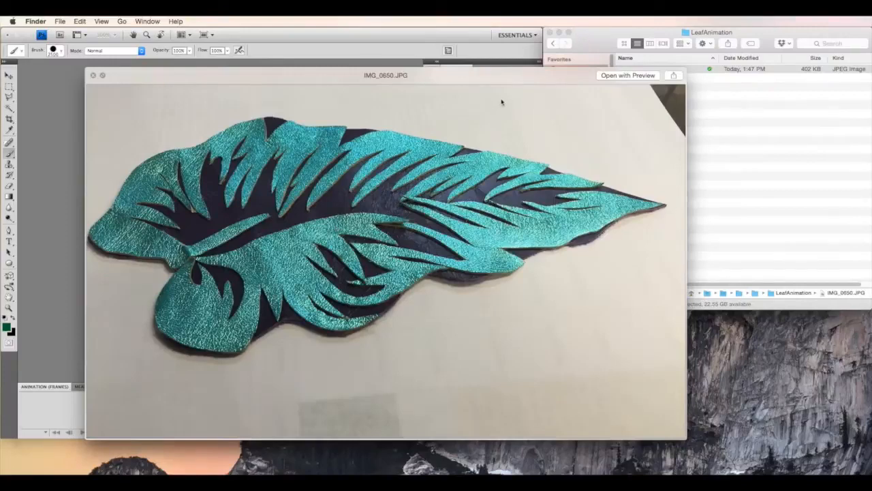
- Load IMG_0650.JPG onto a duplicated layer and remove the original Background layer
left_click(93, 74)
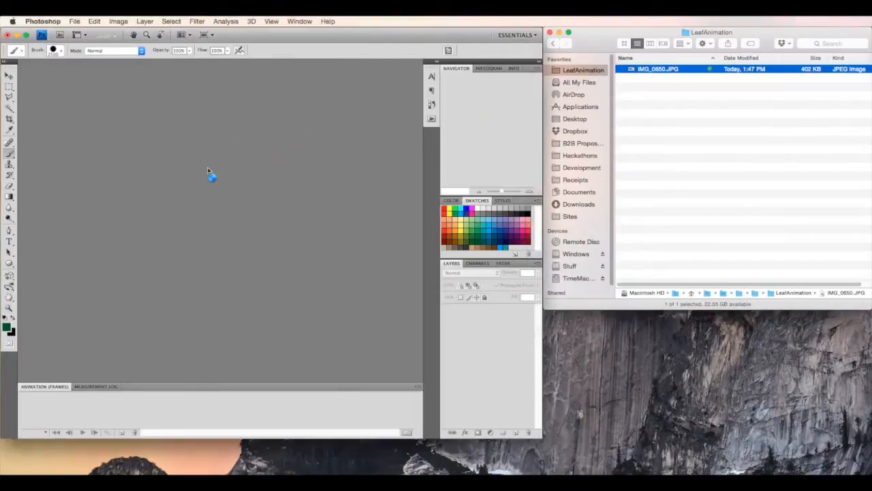
double_click(657, 68)
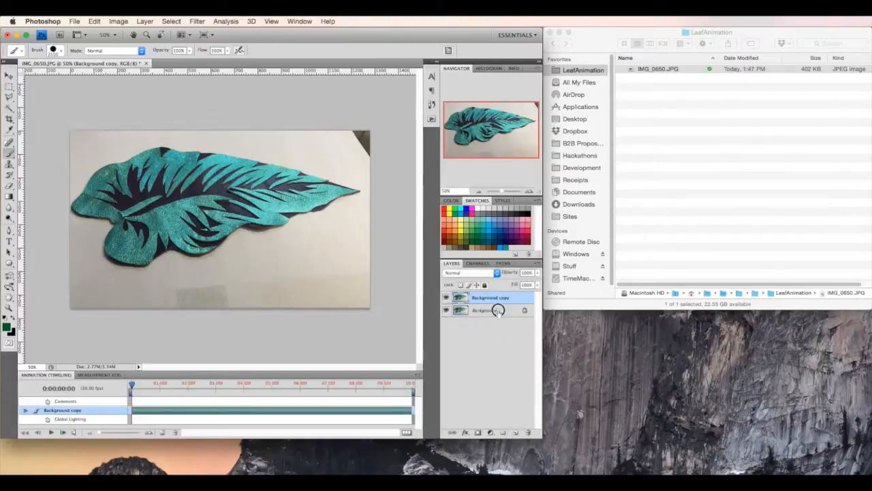
left_click(485, 310)
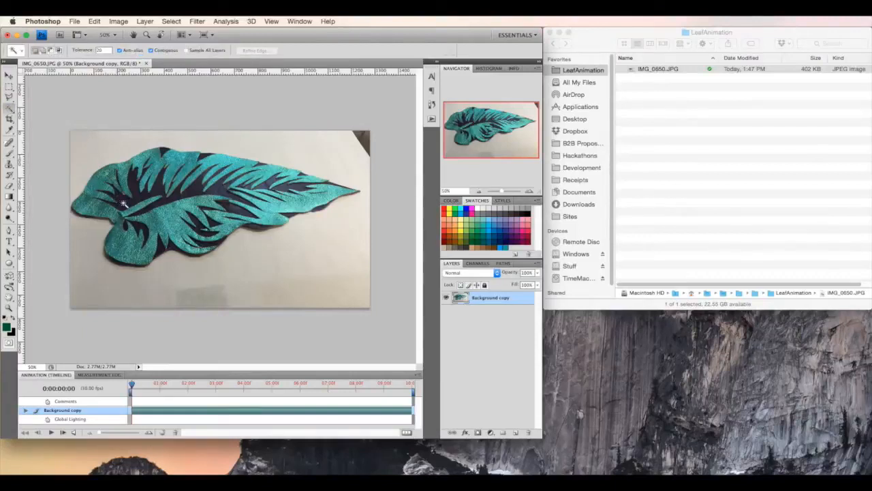
mouse_move(169, 191)
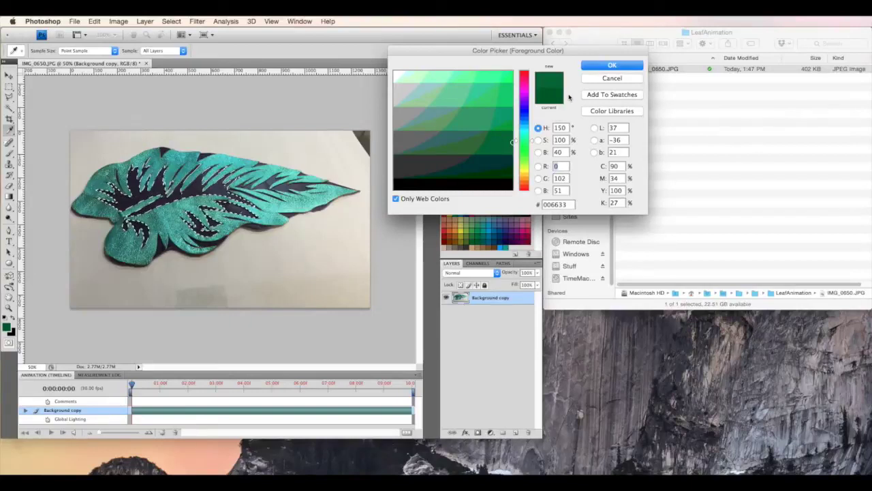
- Confirm #006633, fill Layer 1 with dark green and Layer 2 with light green
left_click(611, 65)
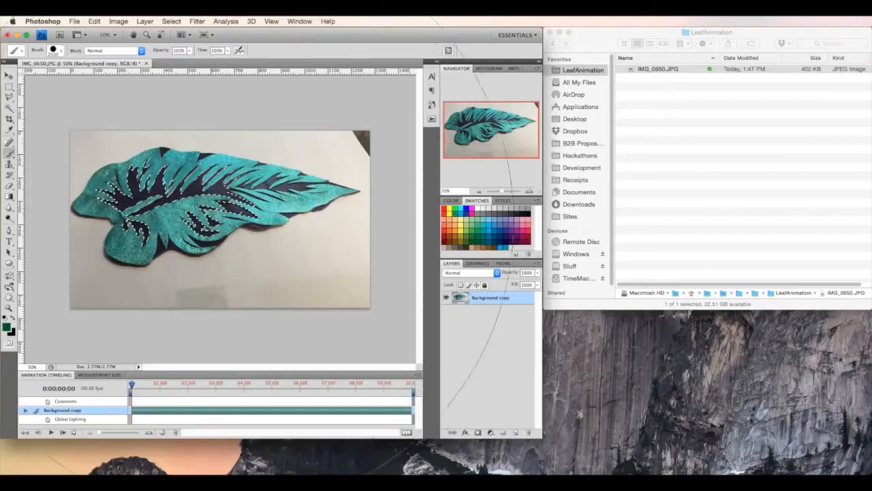
left_click(515, 432)
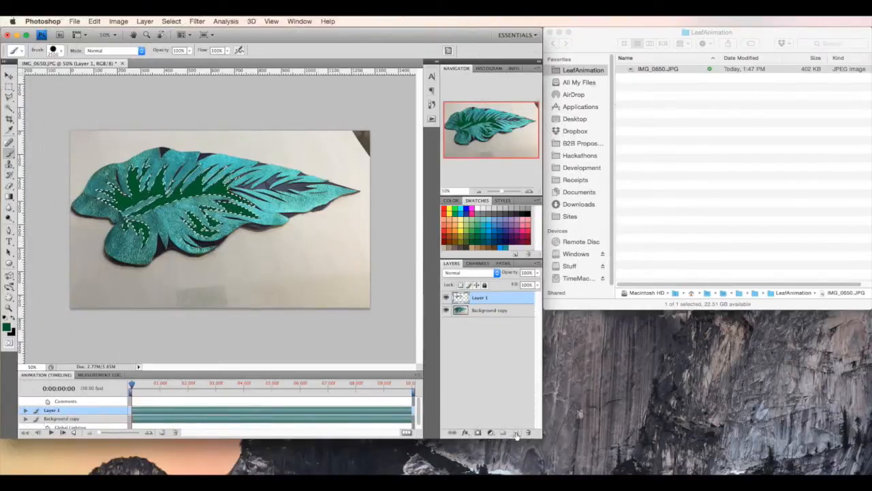
left_click(516, 433)
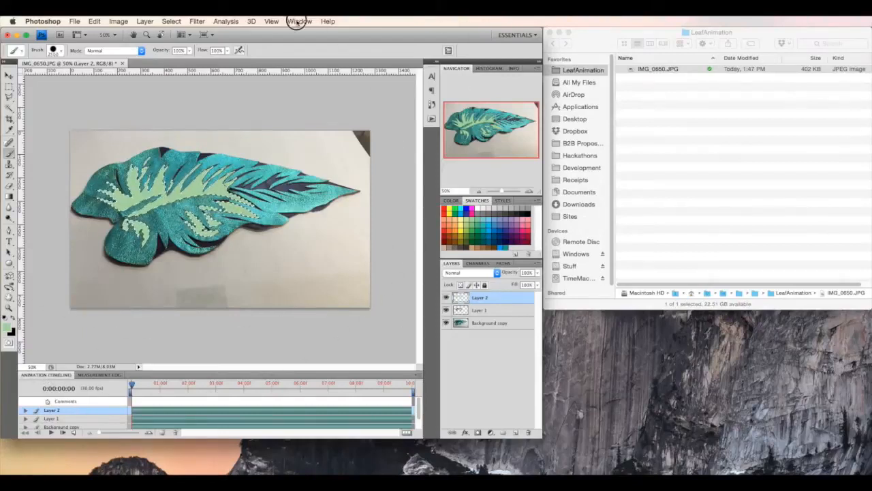
- Show the Animation panel from the Window menu
left_click(272, 21)
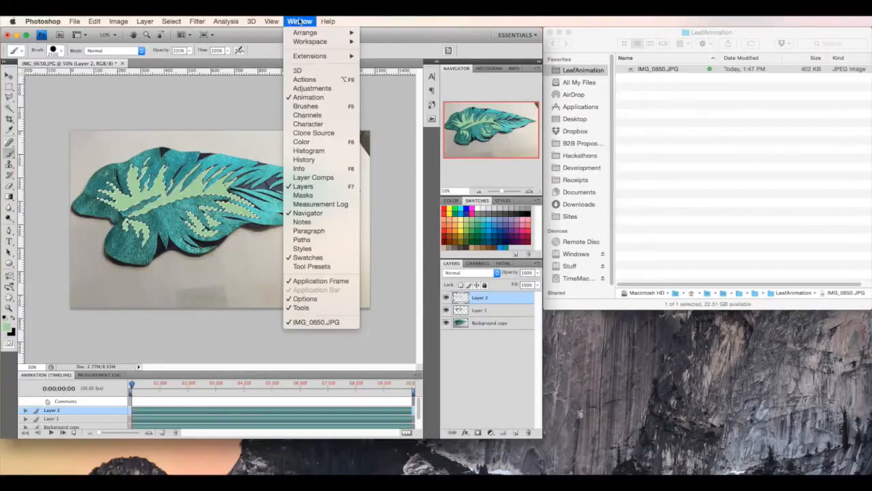
mouse_move(307, 96)
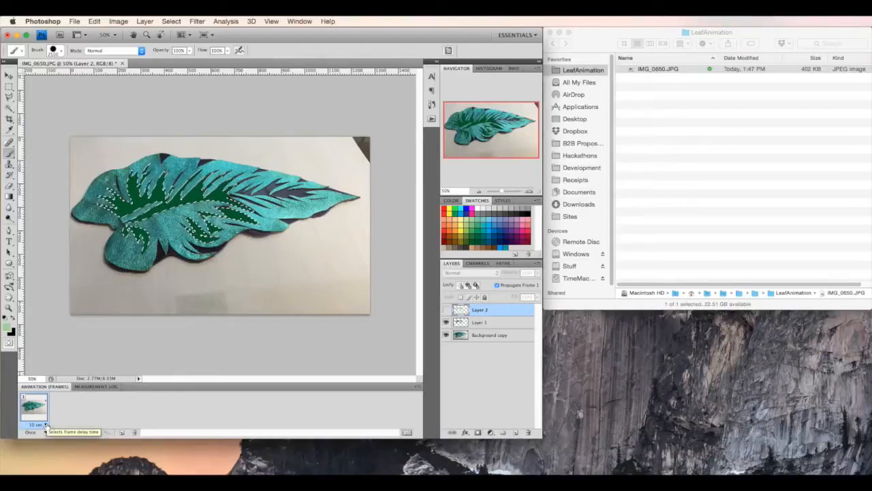
- Set frame 1 to No delay and duplicate it as frame 2
left_click(42, 425)
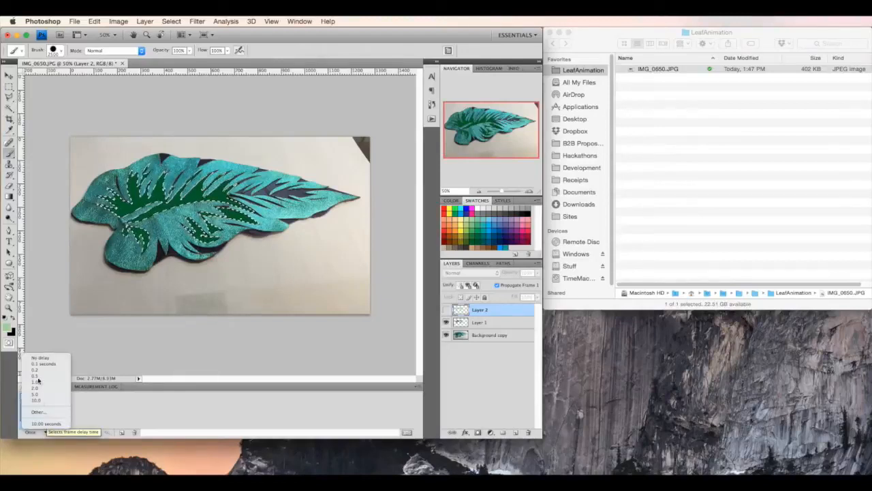
left_click(34, 400)
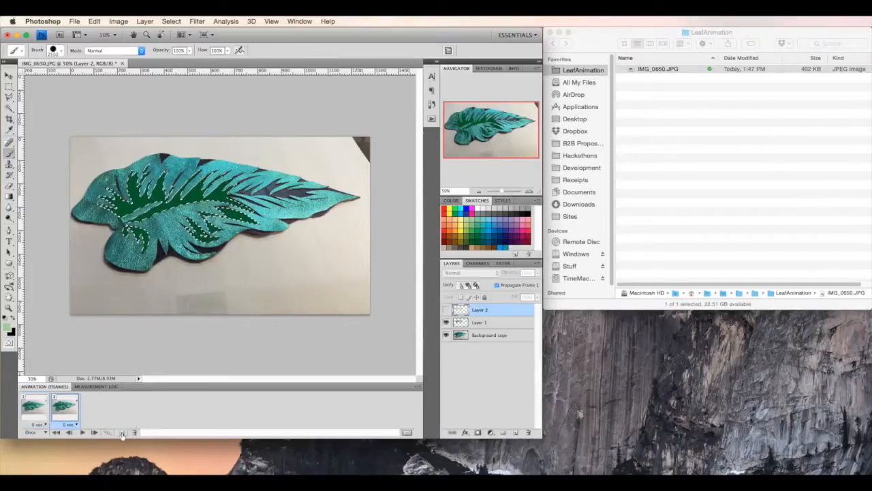
mouse_move(121, 433)
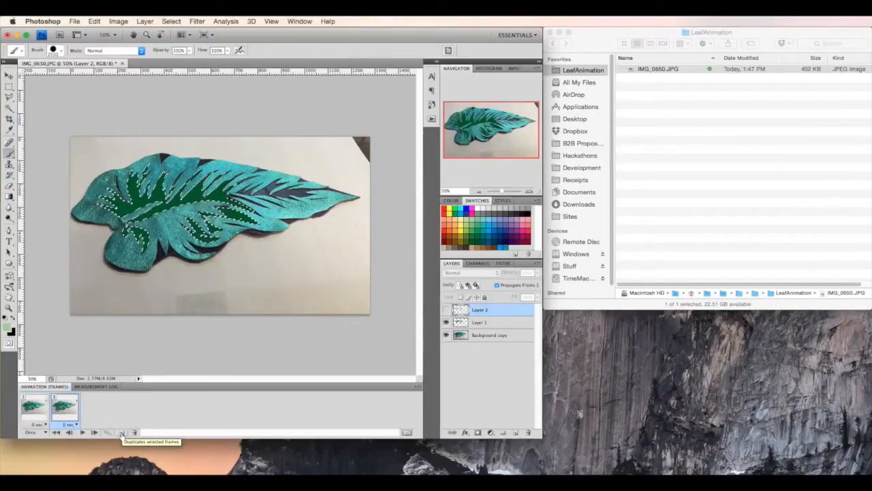
left_click(122, 432)
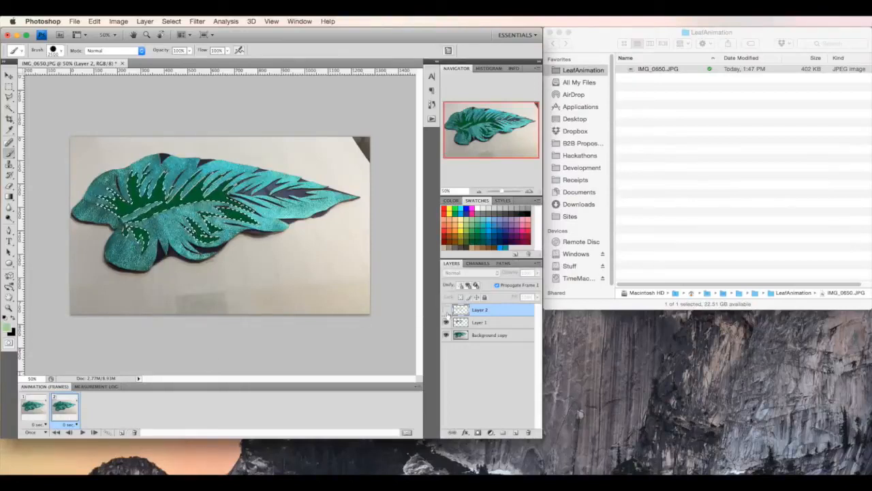
- Make frame 2 show Layer 2 instead of Layer 1, then return to frame 1
left_click(446, 322)
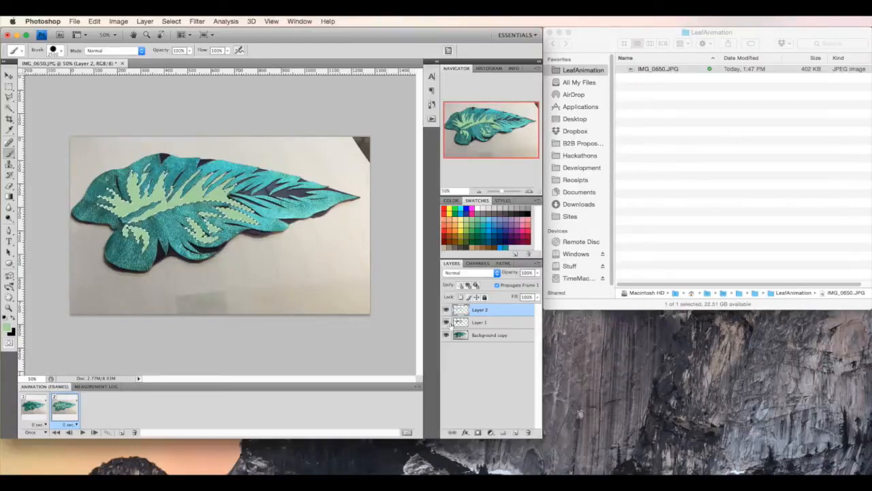
left_click(446, 322)
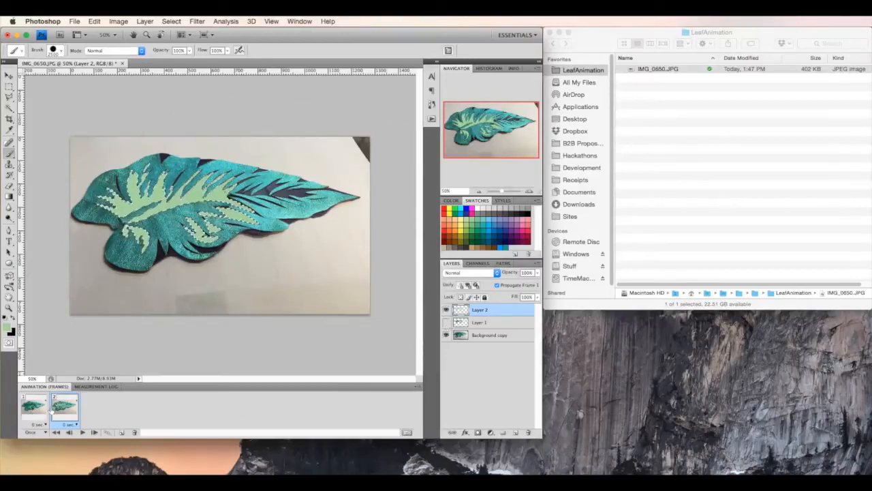
left_click(34, 405)
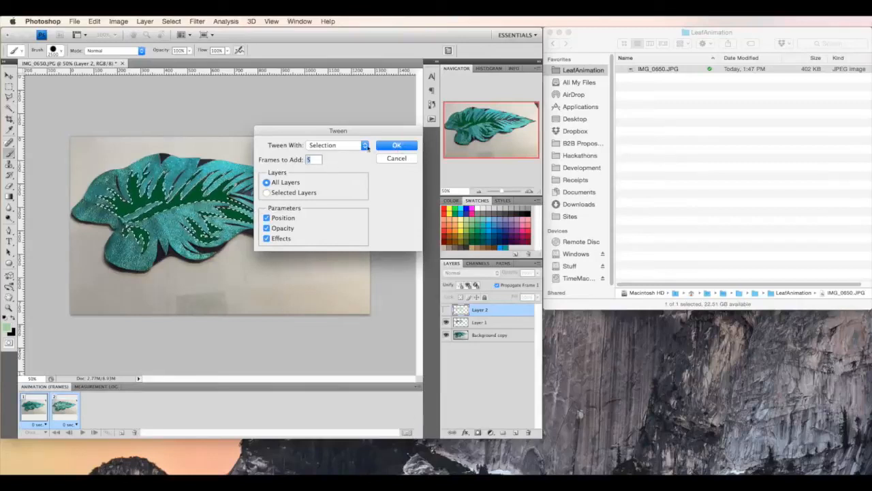
- Tween five in-between frames and set frame 6 to show the light green veins
left_click(396, 145)
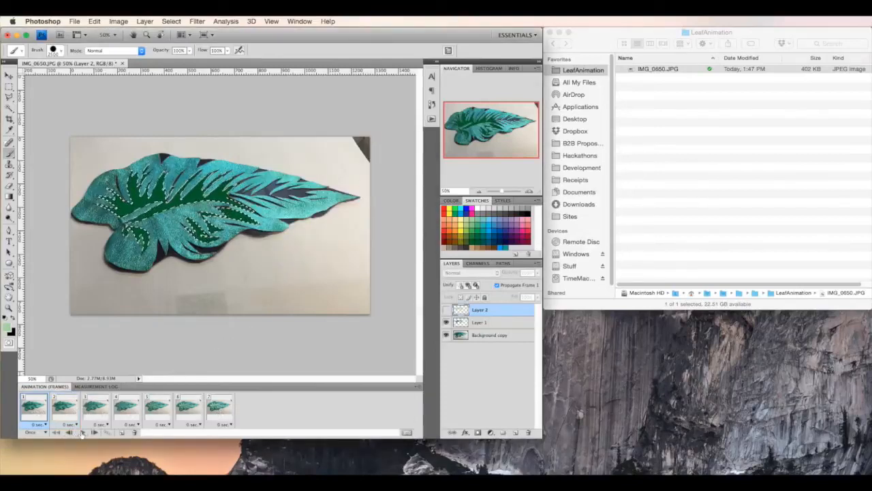
left_click(187, 406)
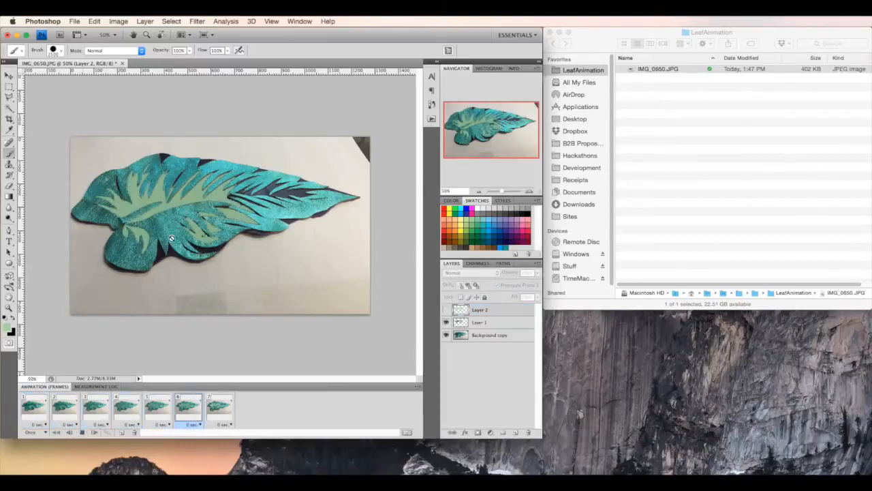
left_click(220, 408)
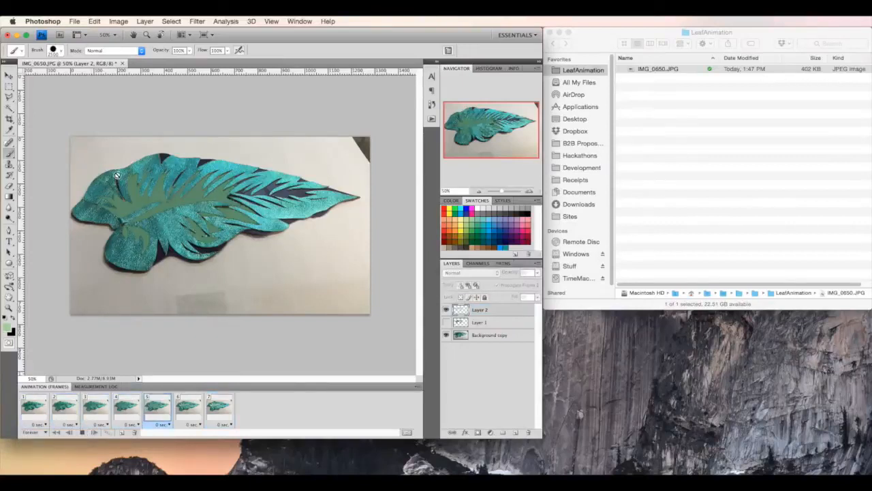
left_click(219, 407)
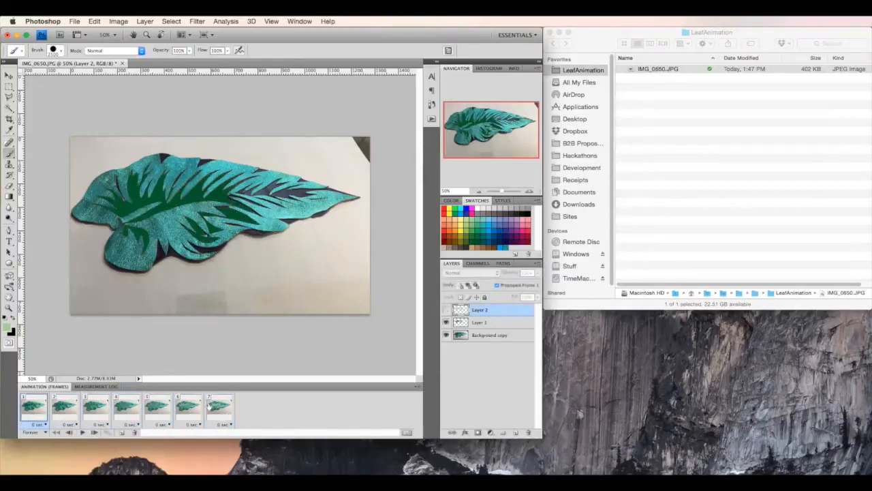
- Duplicate frames from frame 7 until the animation holds ten frames
left_click(220, 406)
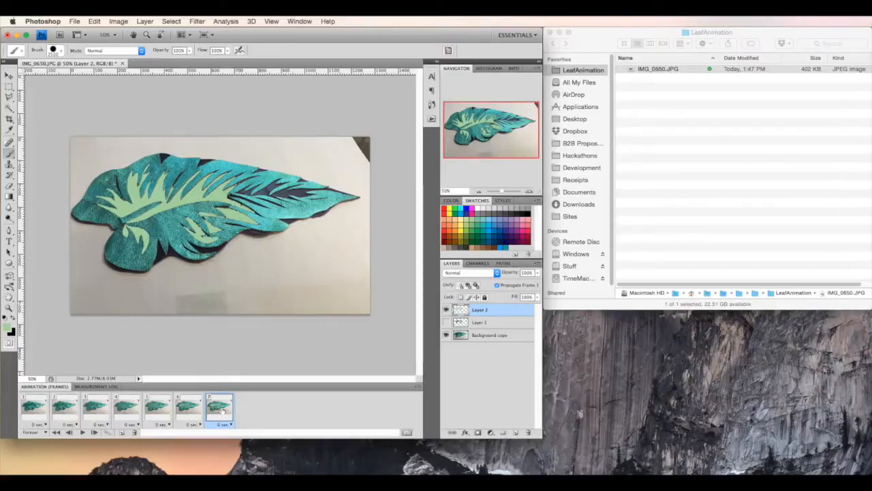
left_click(134, 432)
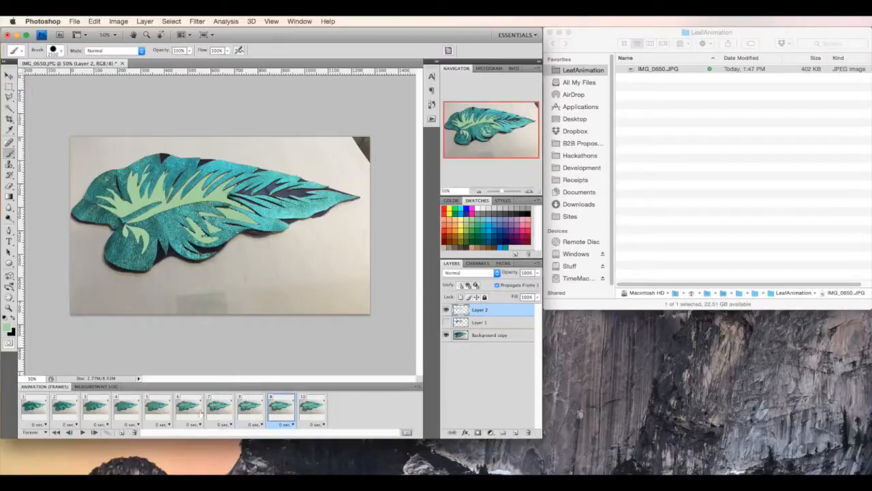
left_click(32, 407)
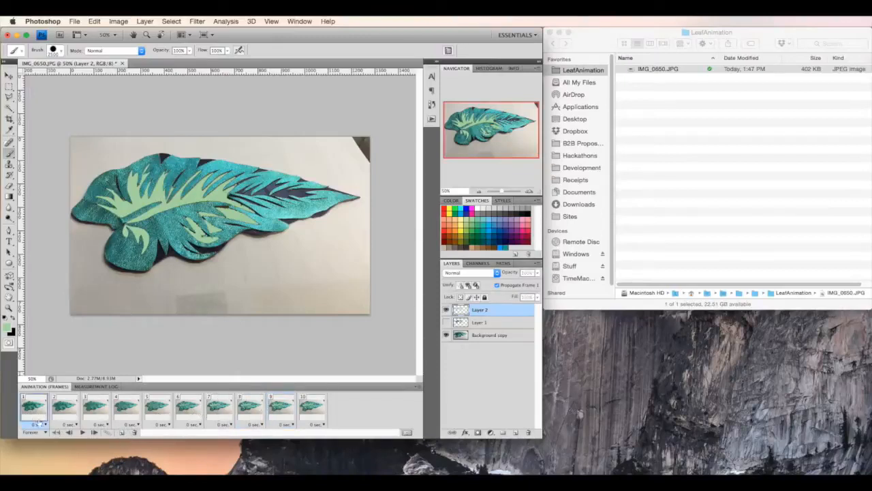
- Review the vein shade in frames 5, 8, 10 and 7, then play the animation
left_click(156, 408)
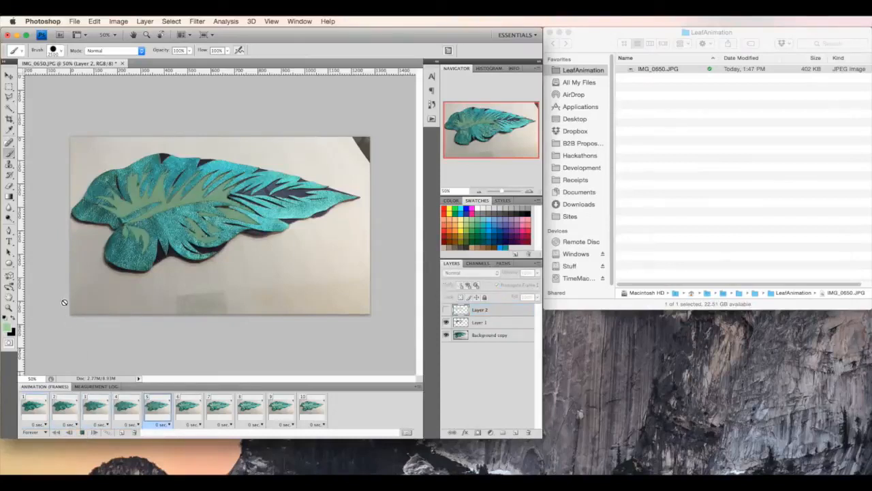
left_click(250, 408)
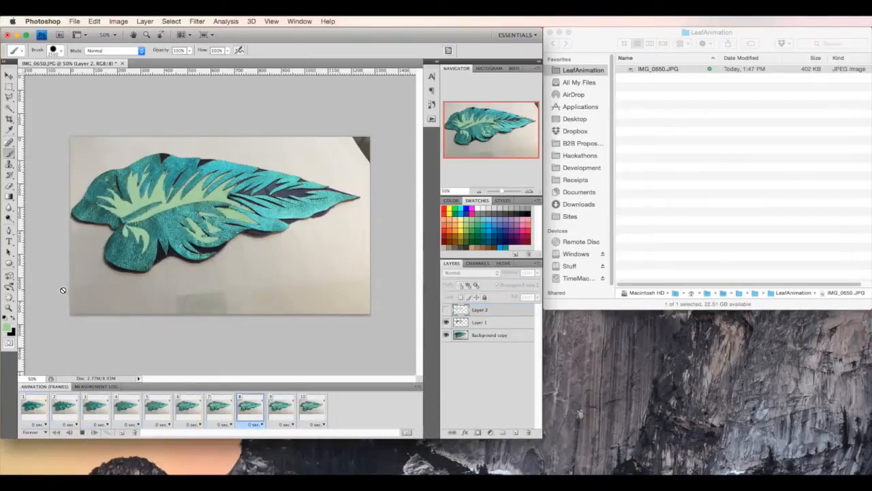
left_click(311, 409)
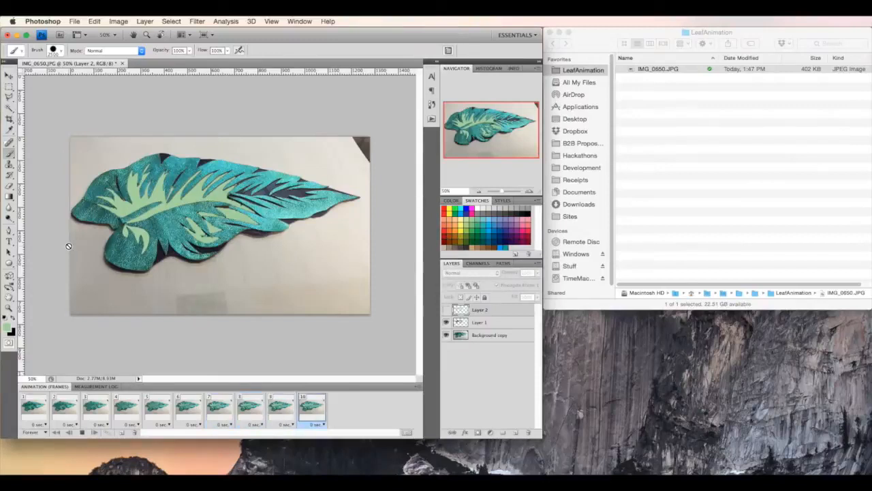
left_click(280, 405)
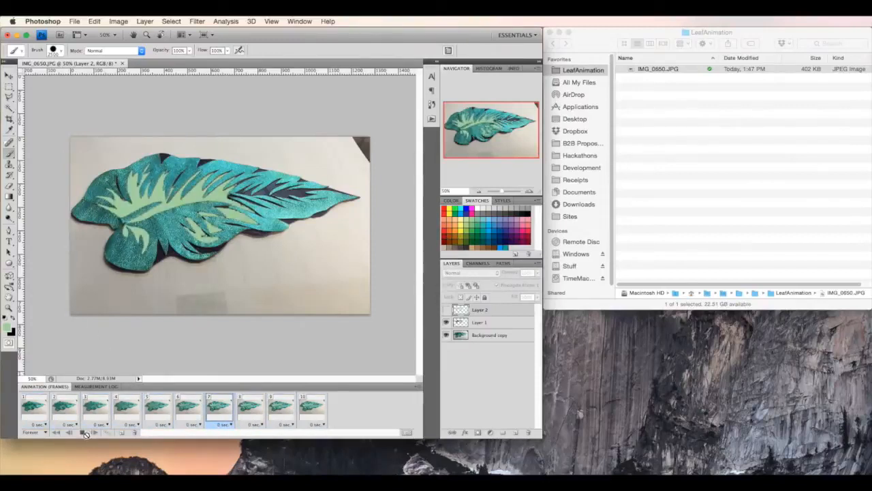
left_click(64, 409)
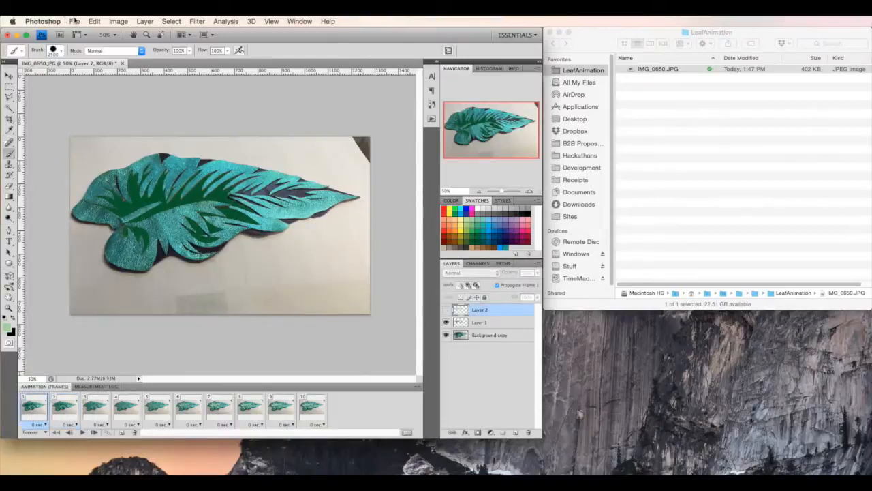
left_click(75, 21)
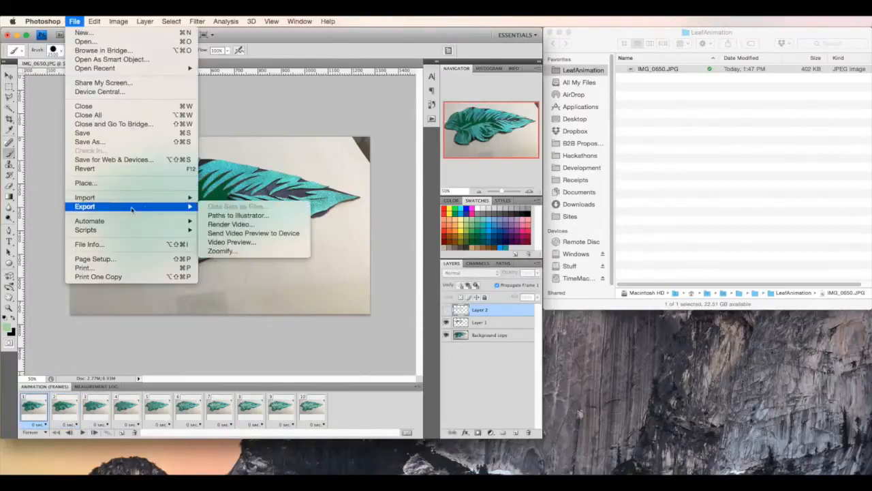
mouse_move(231, 225)
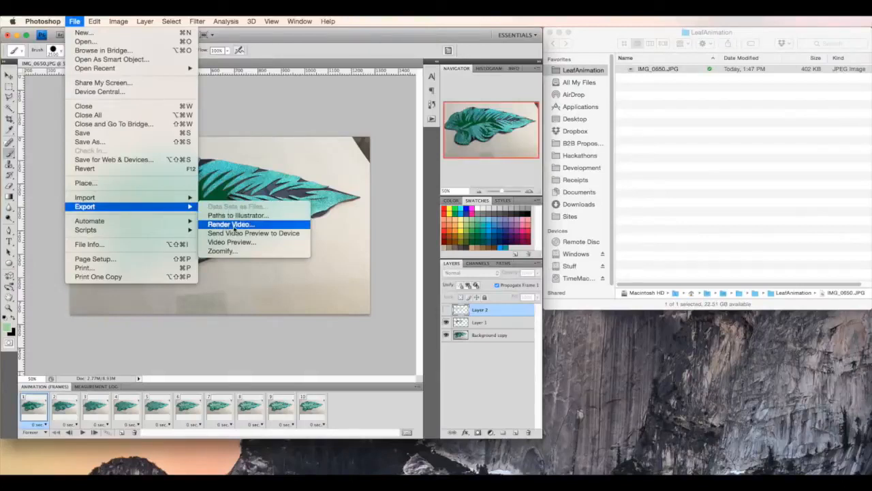
- Set Render Video's output folder to LeafAnimation
left_click(230, 224)
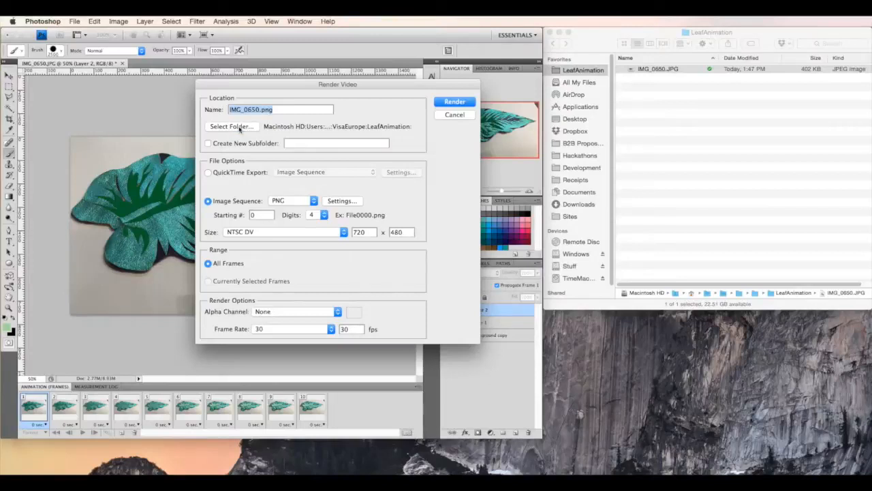
left_click(231, 126)
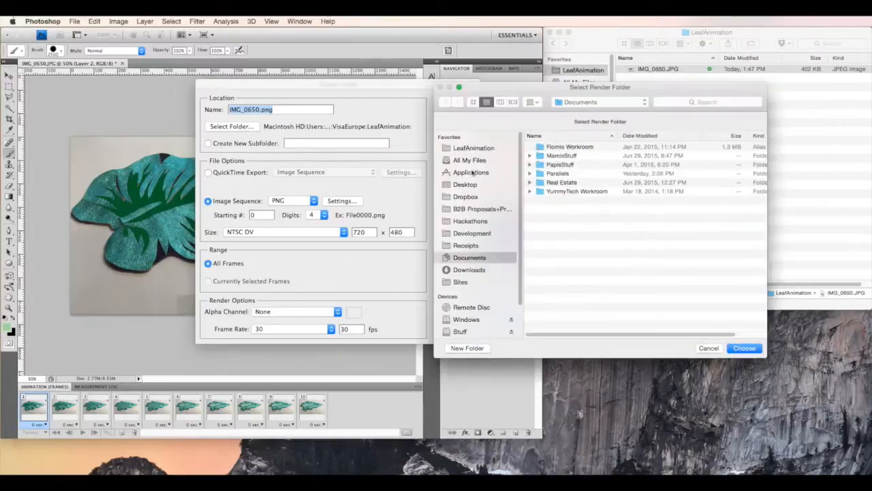
left_click(473, 148)
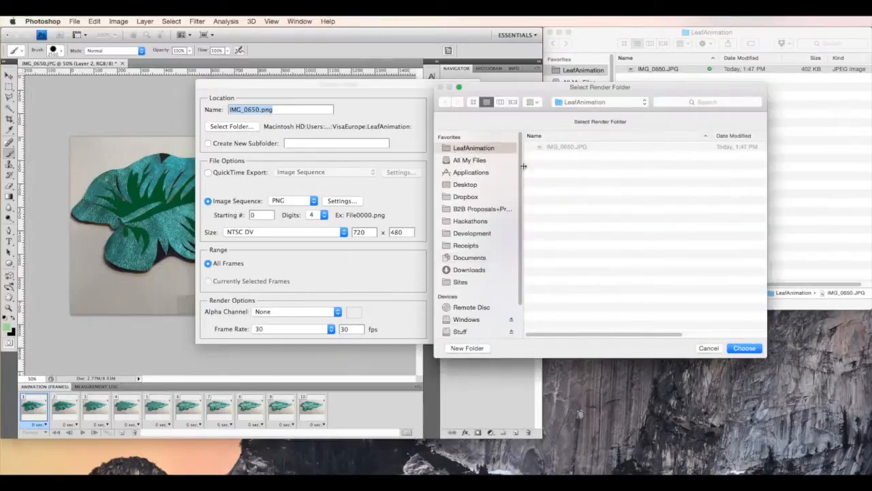
left_click(744, 347)
type("1")
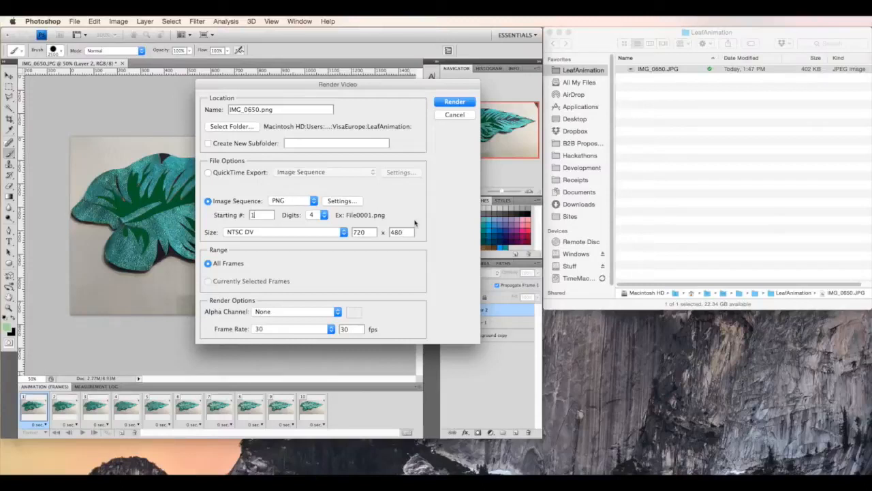
- Render the frames as a PNG image sequence starting at number 1
left_click(454, 101)
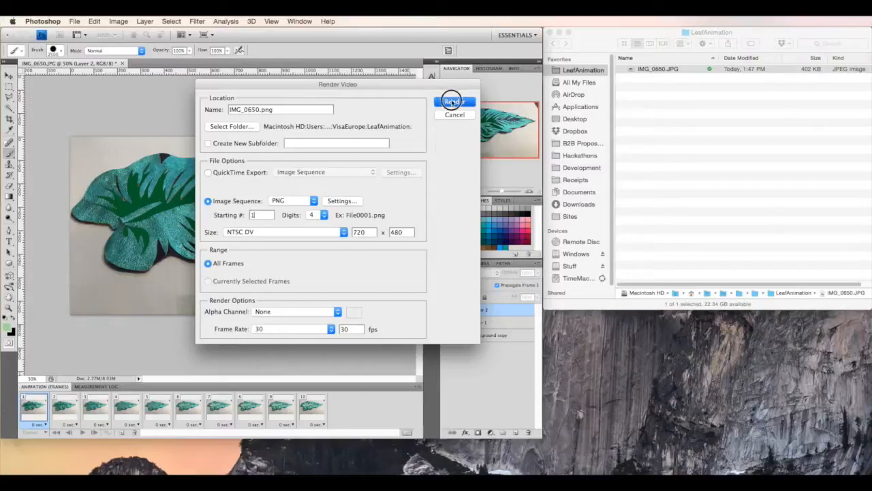
left_click(454, 103)
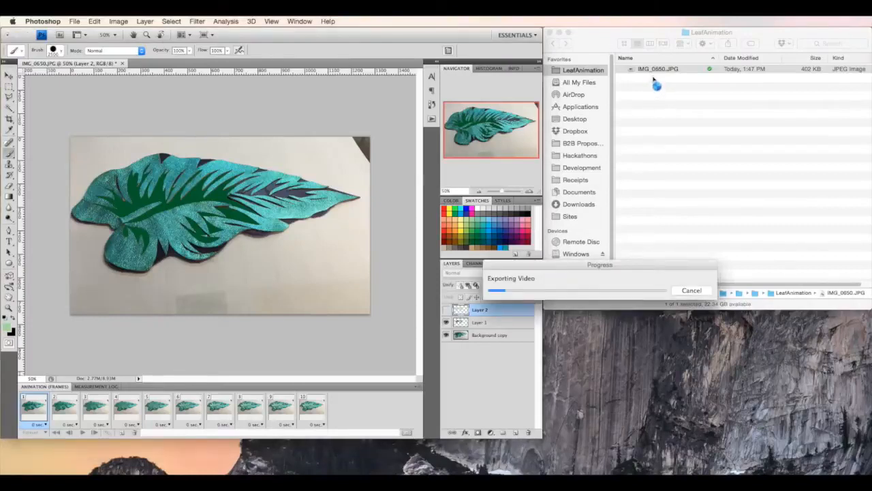
mouse_move(652, 120)
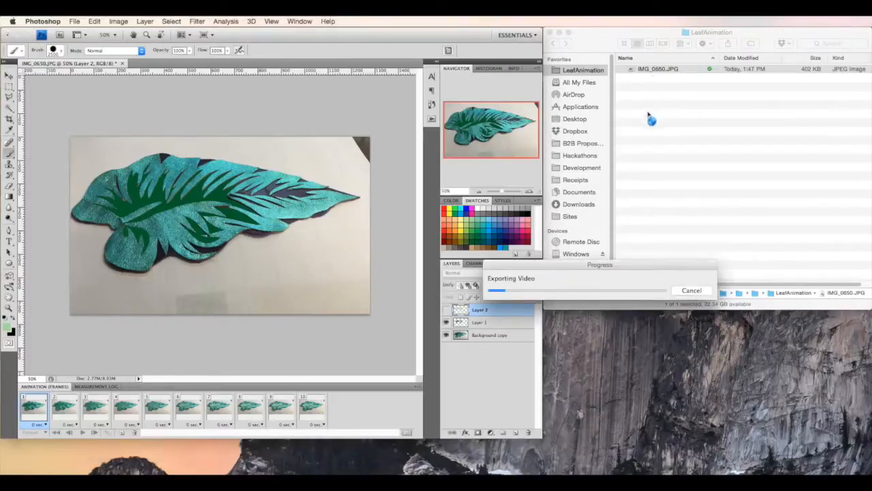
mouse_move(653, 130)
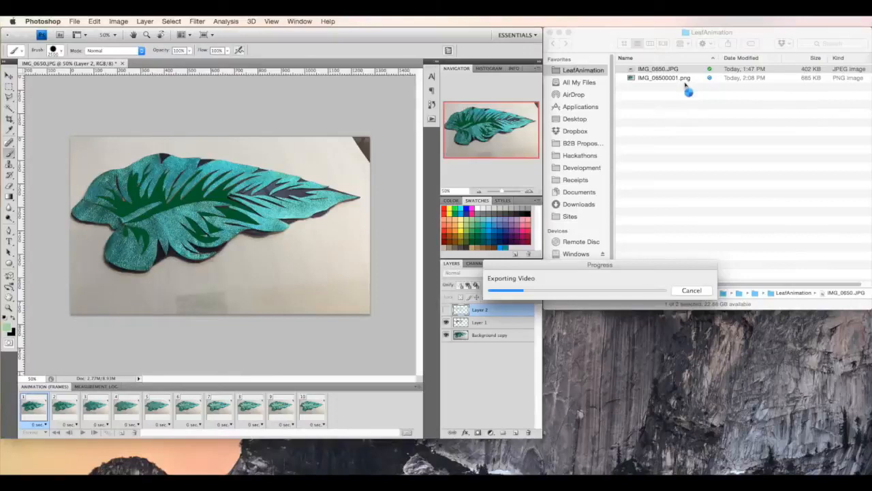
mouse_move(685, 90)
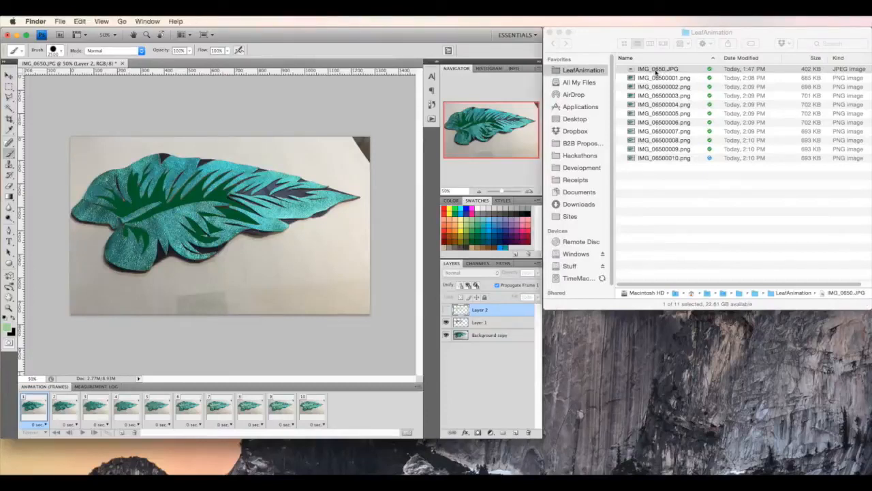
- Select IMG_06500001.png in LeafAnimation to open it in Preview
left_click(664, 77)
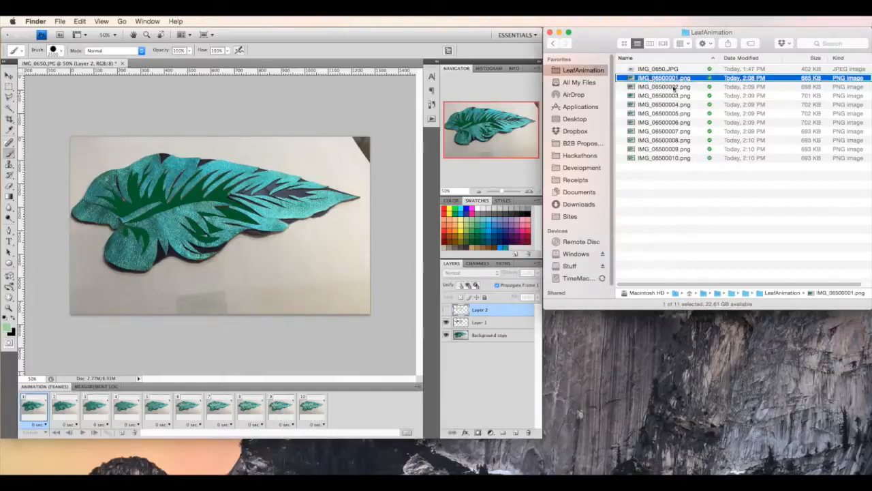
right_click(664, 77)
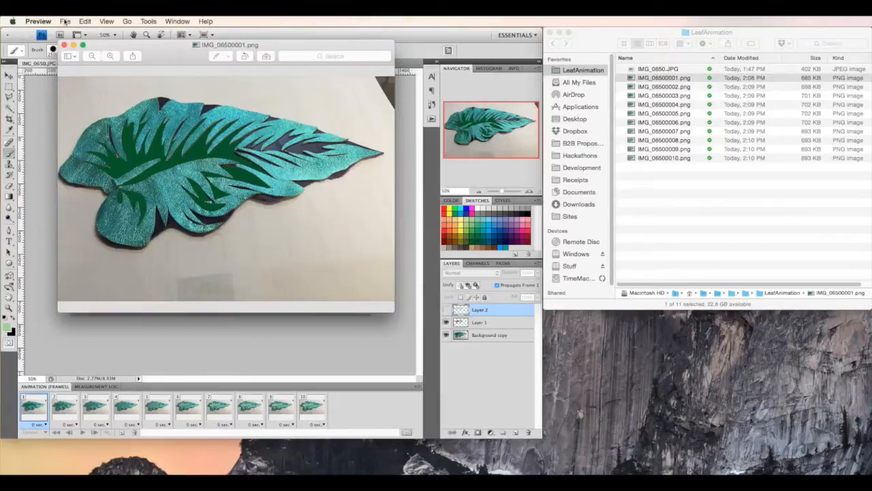
- Export IMG_06500001 from Preview as a GIF into LeafAnimation
left_click(65, 21)
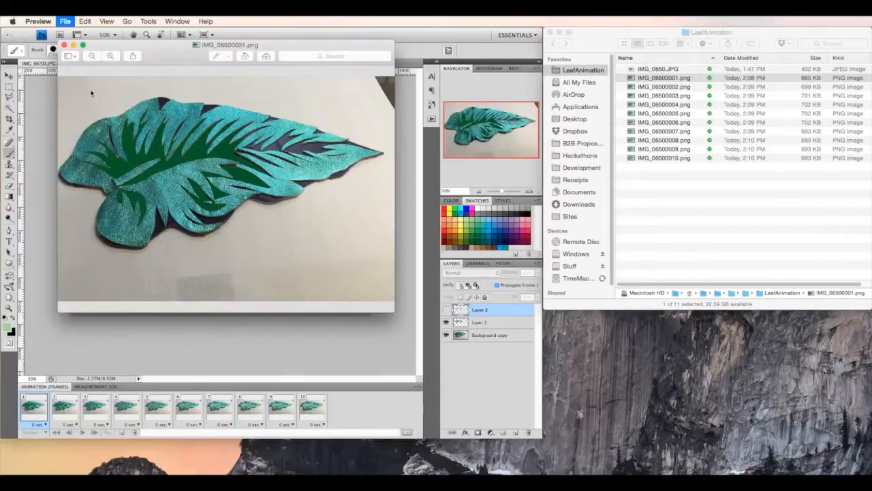
mouse_move(211, 197)
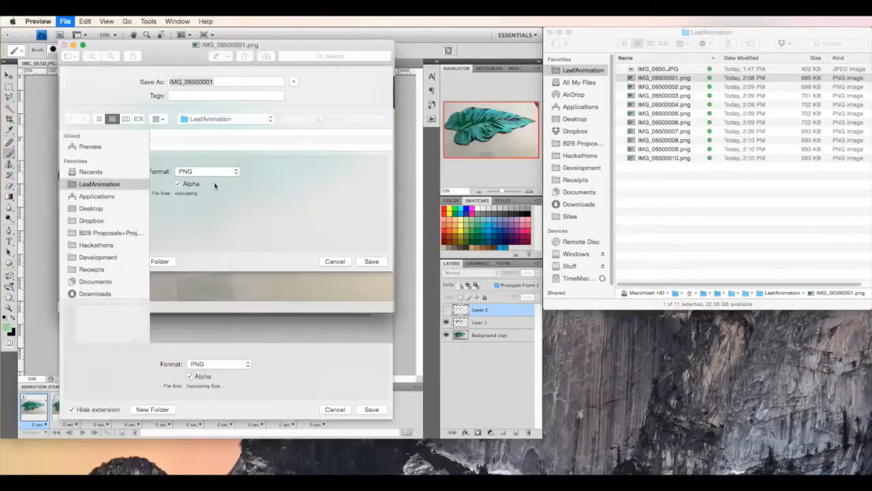
left_click(293, 82)
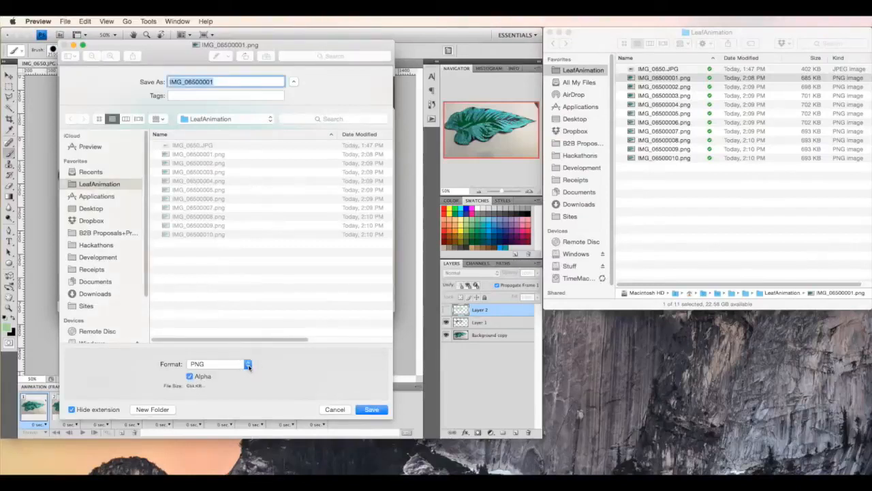
left_click(247, 363)
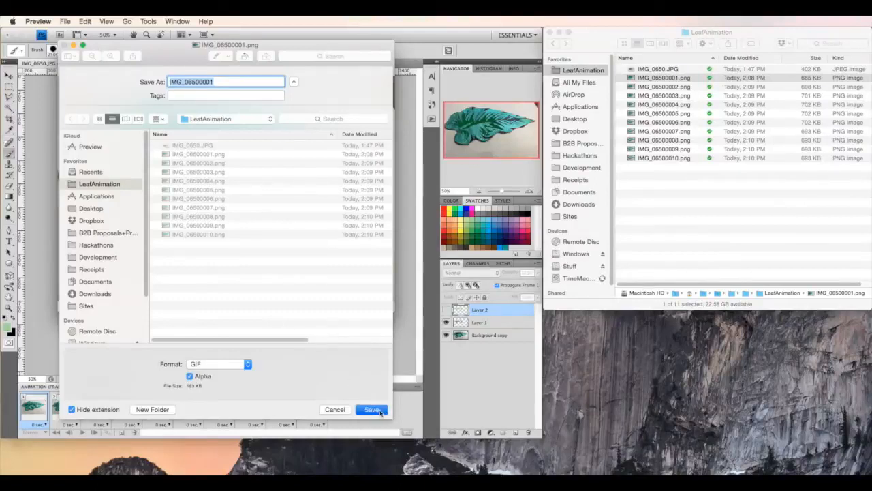
left_click(372, 409)
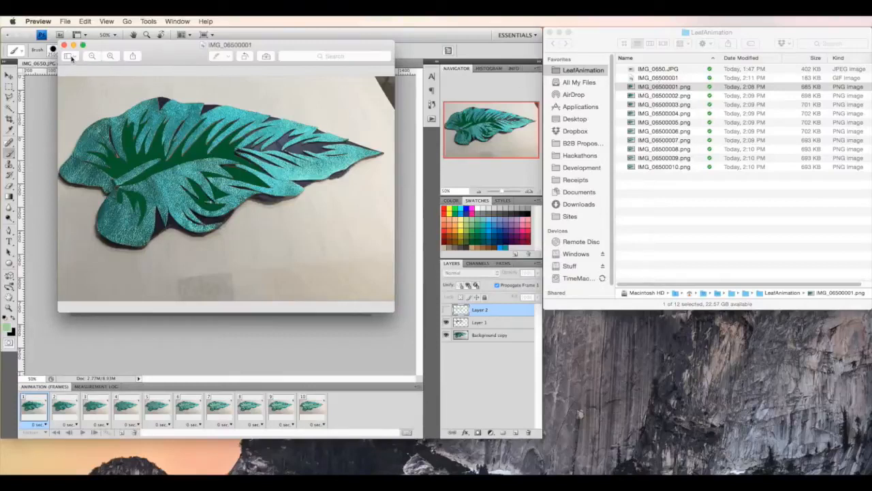
- Show Preview's thumbnail sidebar, then select the second frame file in Finder
left_click(69, 56)
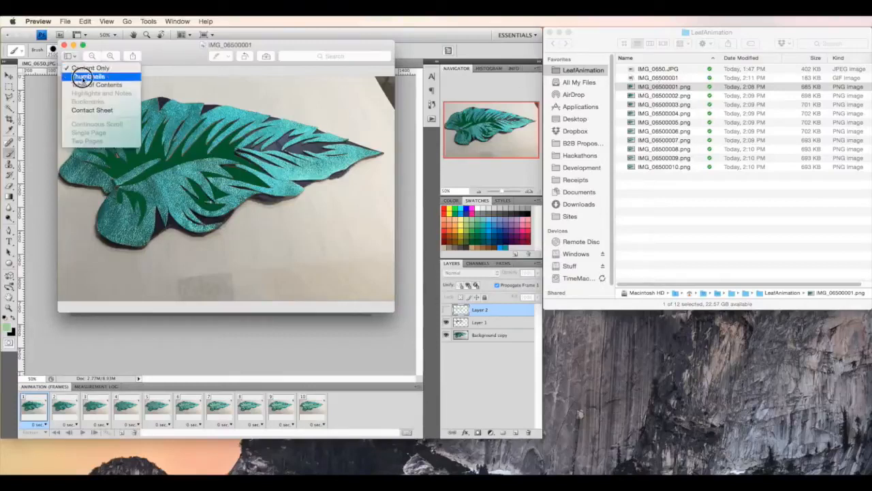
left_click(88, 76)
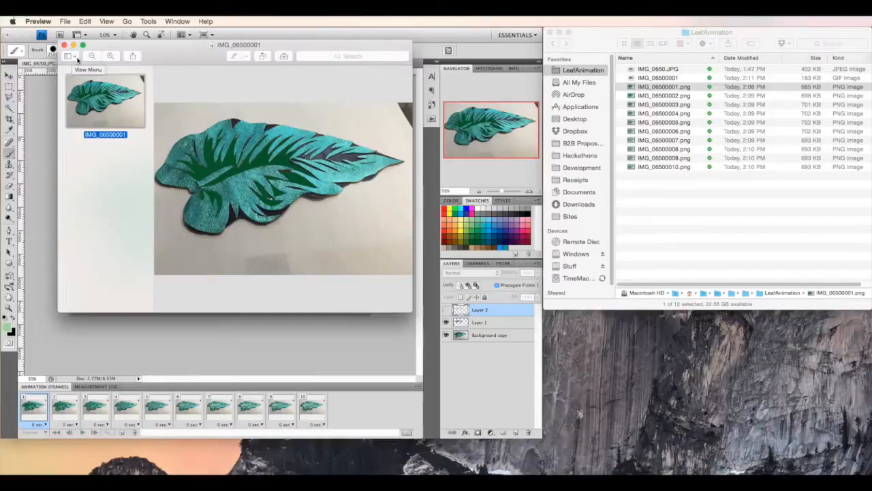
mouse_move(143, 61)
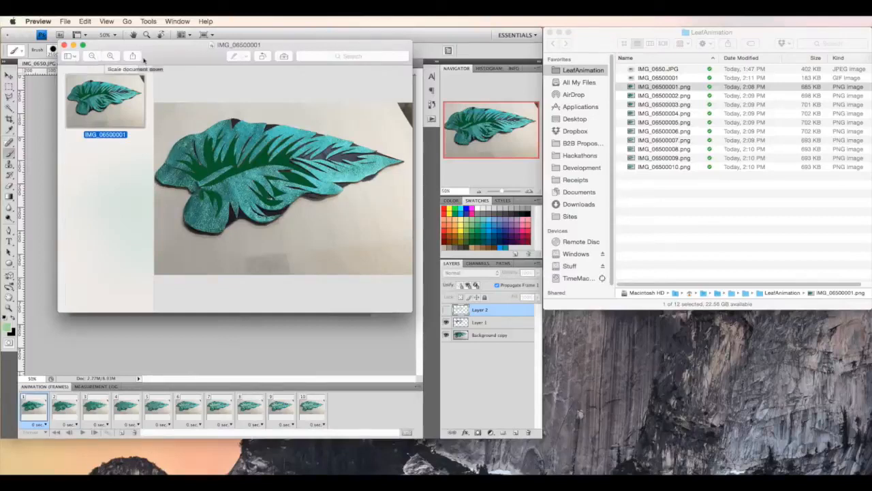
mouse_move(661, 95)
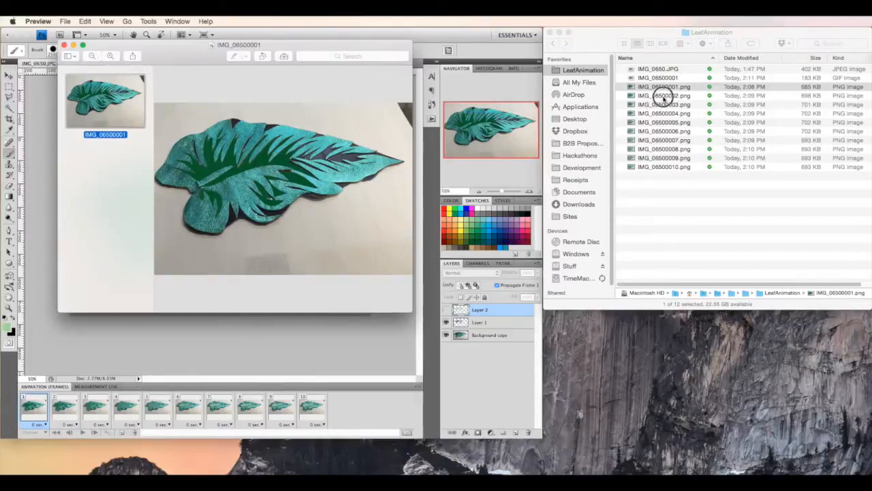
left_click(664, 96)
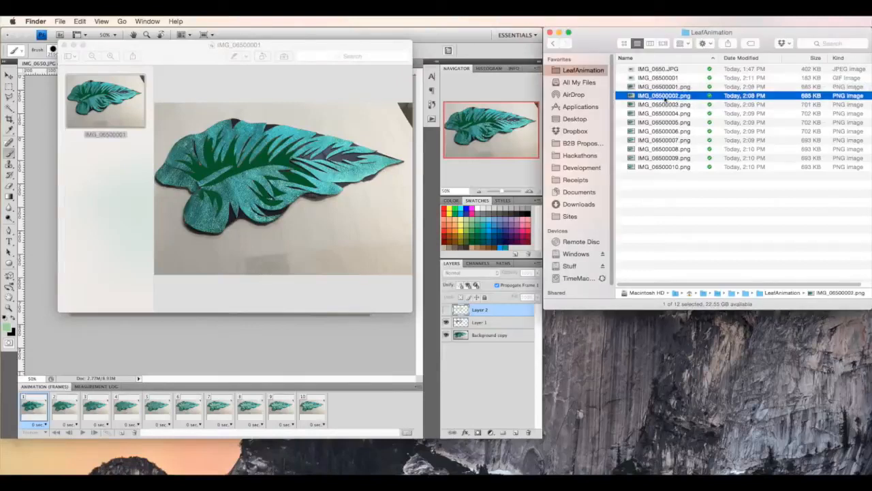
- Select frames IMG_06500002 through IMG_06500010 and drop them into Preview's thumbnail sidebar as pages
left_click(664, 167)
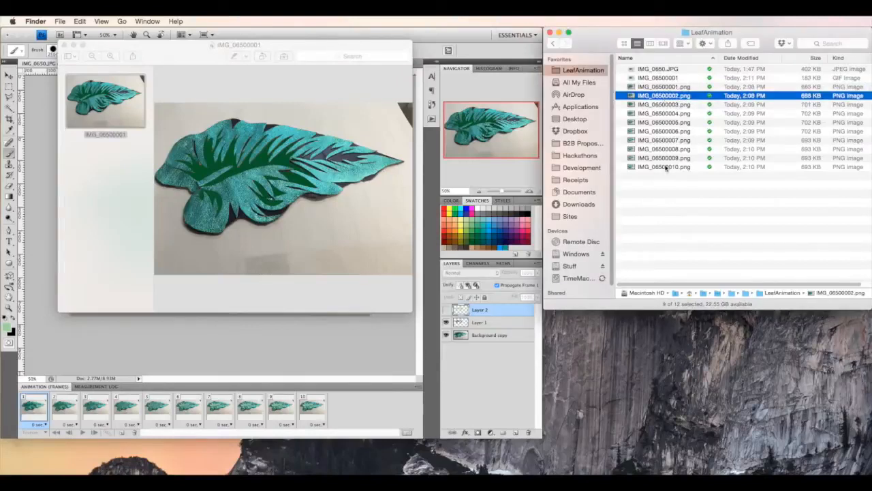
left_click(664, 167)
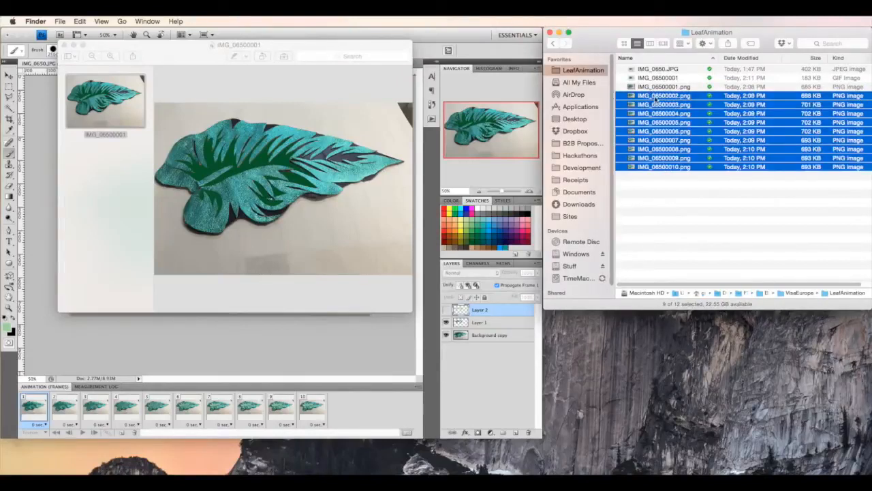
left_click_drag(661, 129, 204, 136)
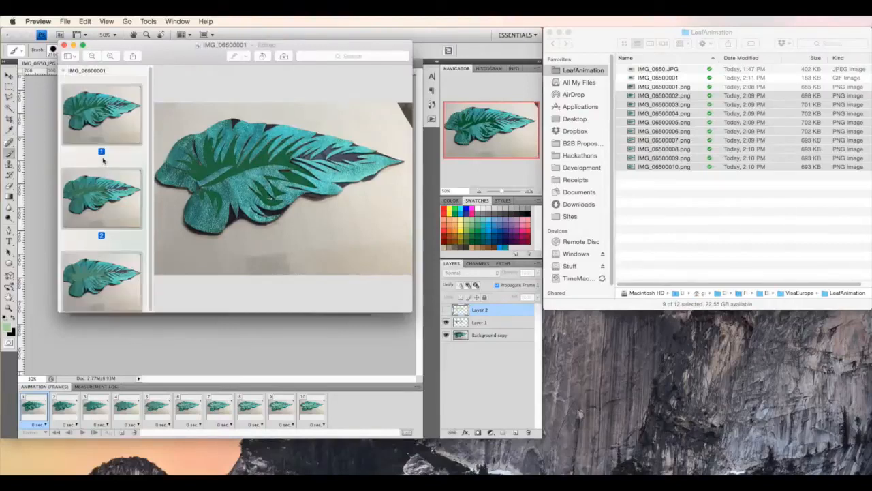
mouse_move(102, 162)
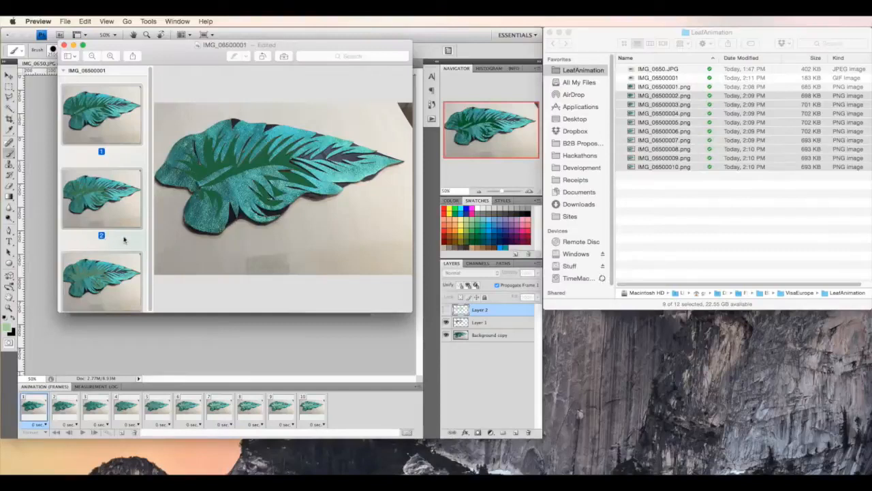
- Review the ten leaf pages in the thumbnail sidebar before saving the GIF
scroll("down", 3)
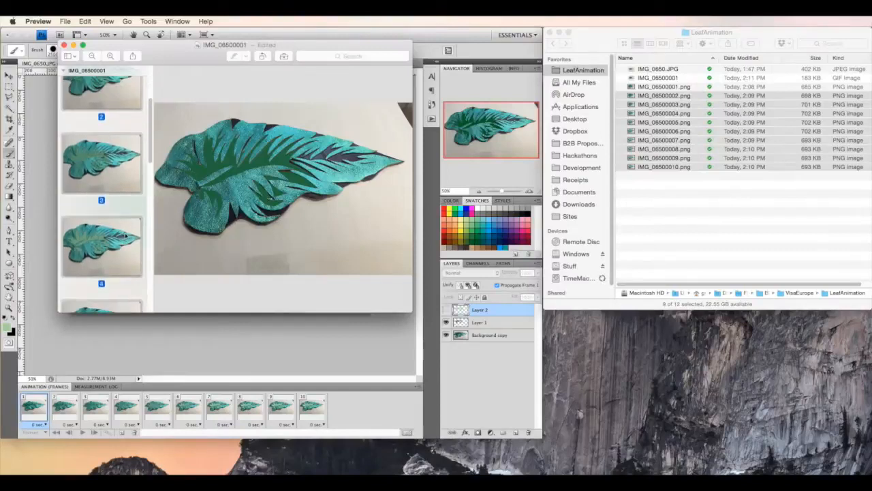
scroll("down", 3)
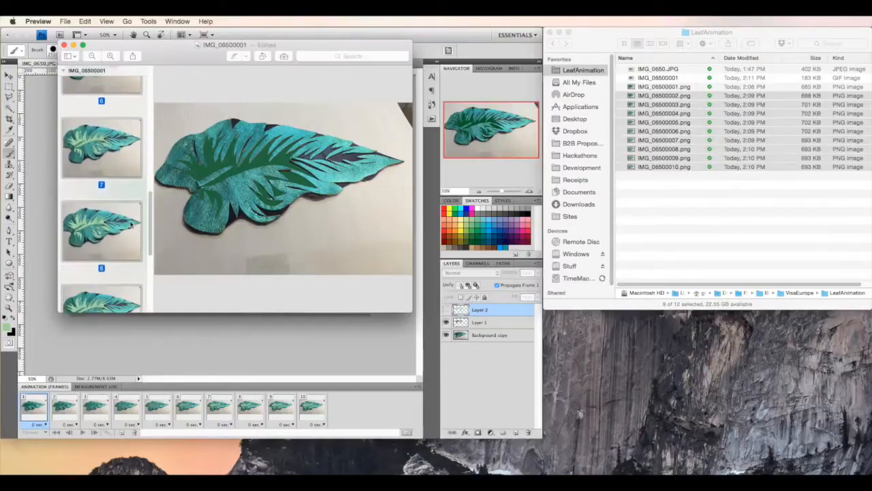
scroll("down", 3)
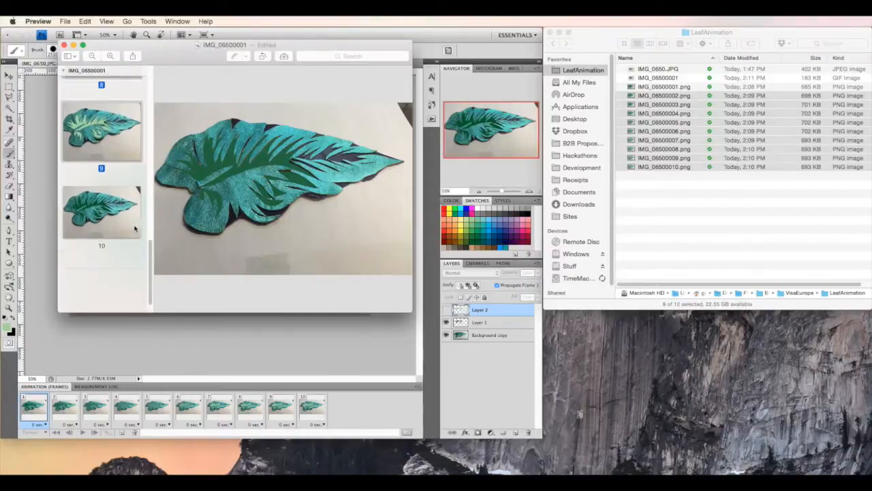
scroll("up", 3)
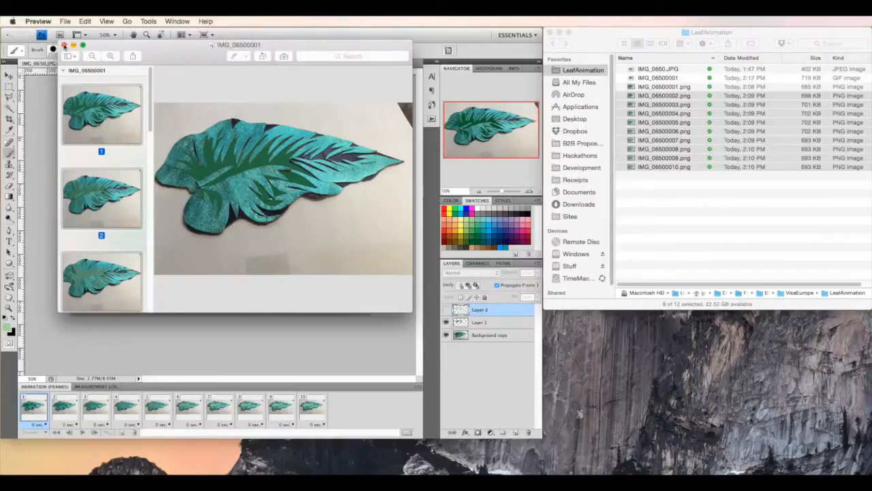
mouse_move(145, 52)
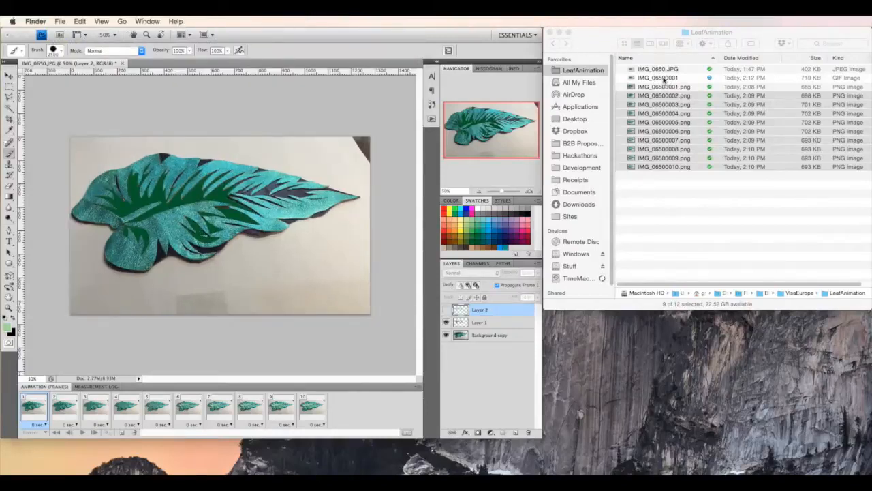
- Select the finished 719 KB IMG_06500001 GIF in the LeafAnimation folder
left_click(658, 77)
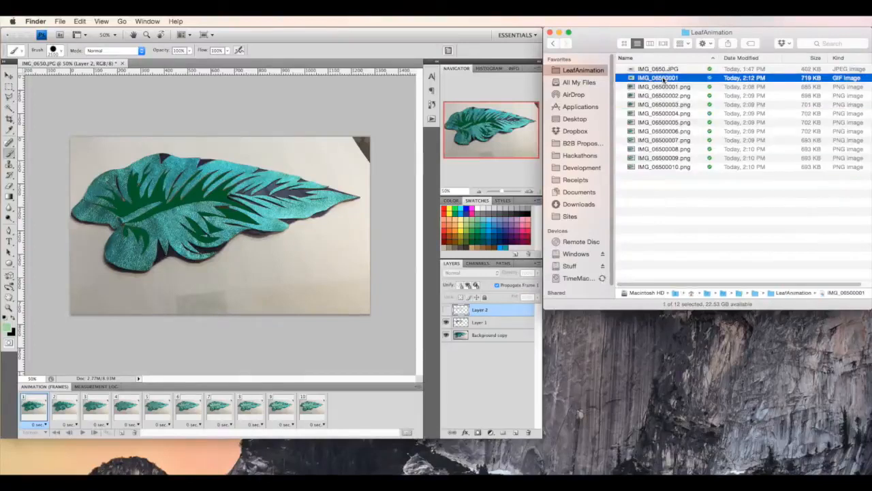